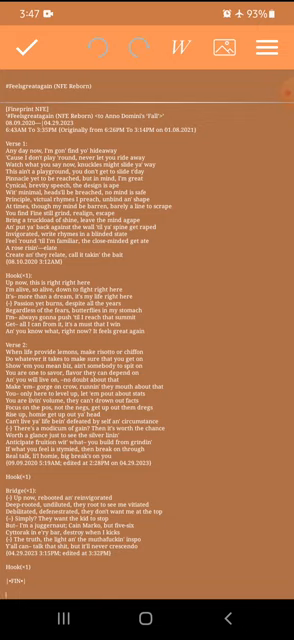
pyautogui.click(267, 48)
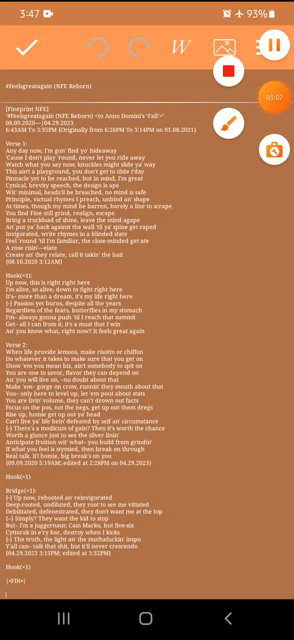